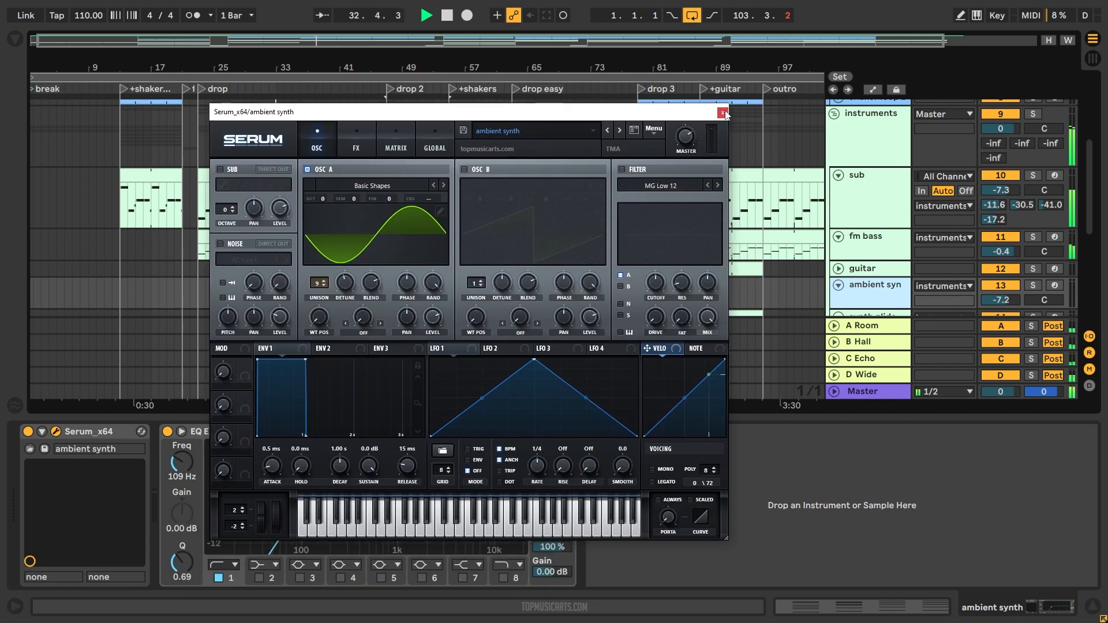
- Close the ambient synth's Serum editor to reveal the sub's volume automation lanes
click(721, 113)
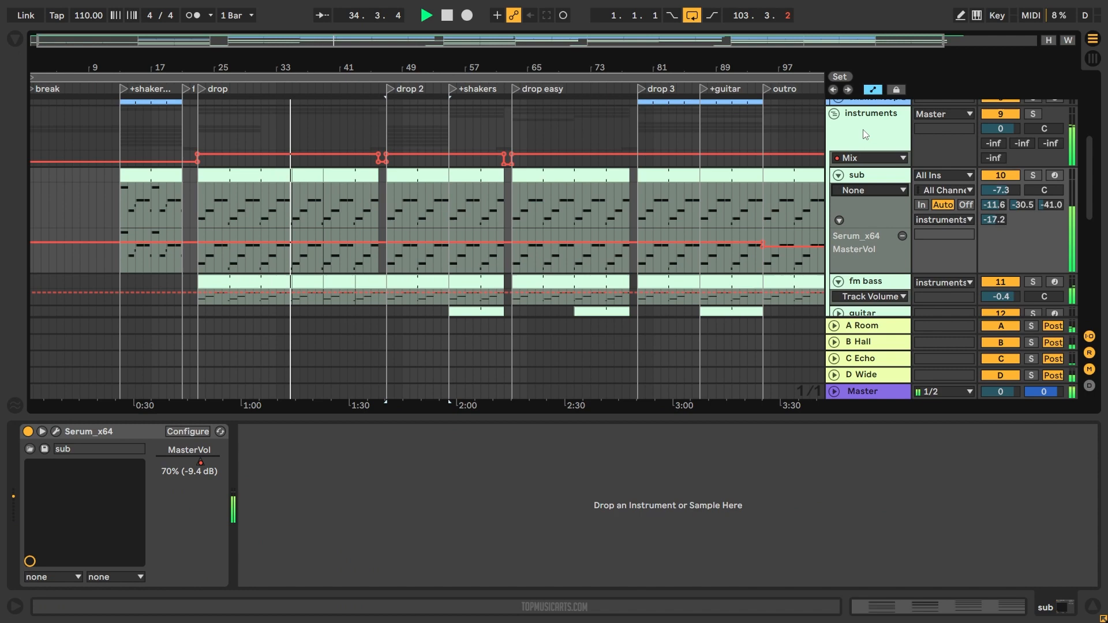
- Step through instruments group, guitar 3, B Hall return and Master to reveal each device chain
click(867, 113)
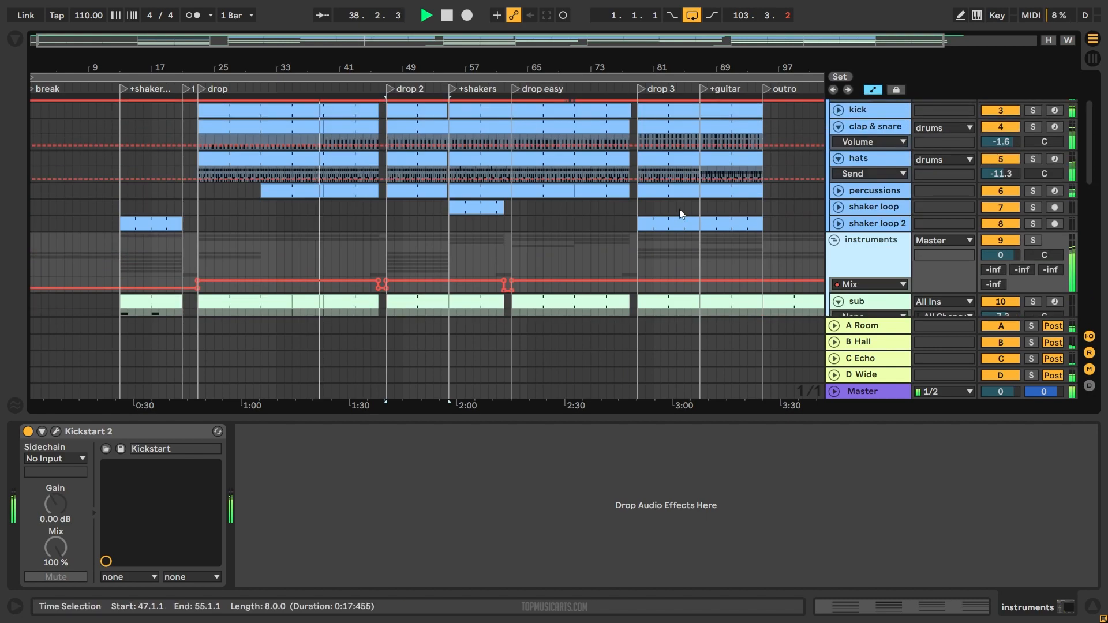
click(874, 259)
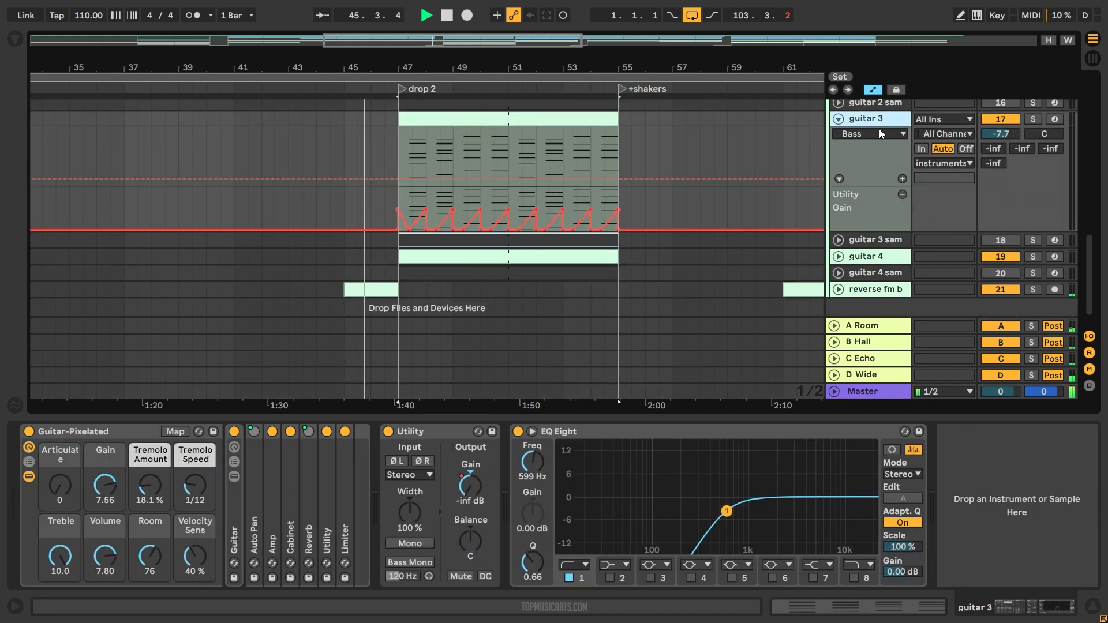
click(859, 341)
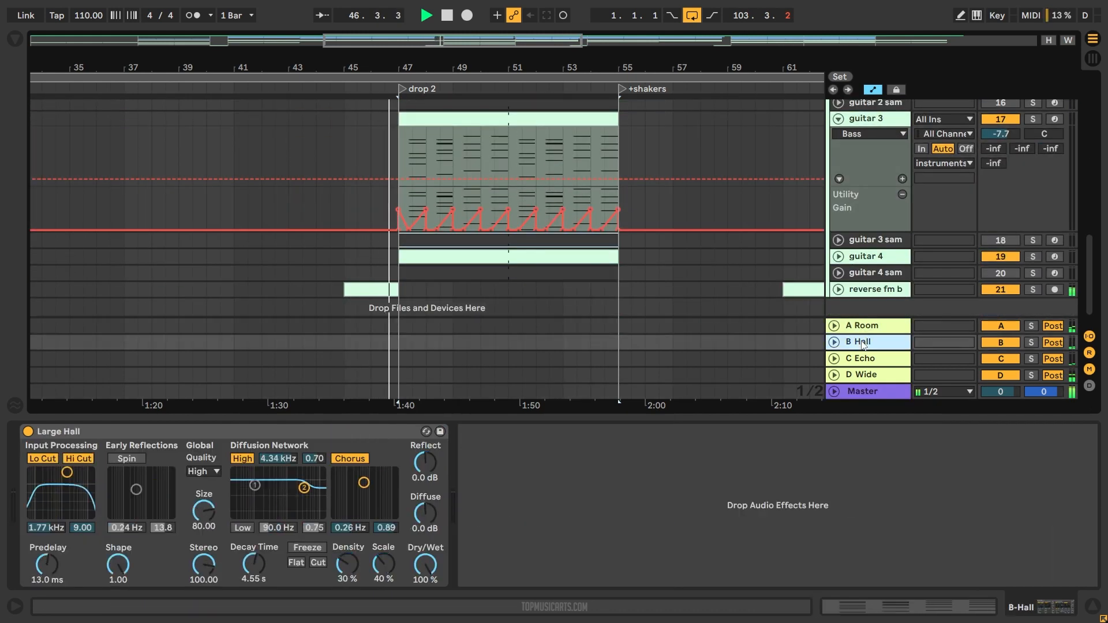
click(864, 391)
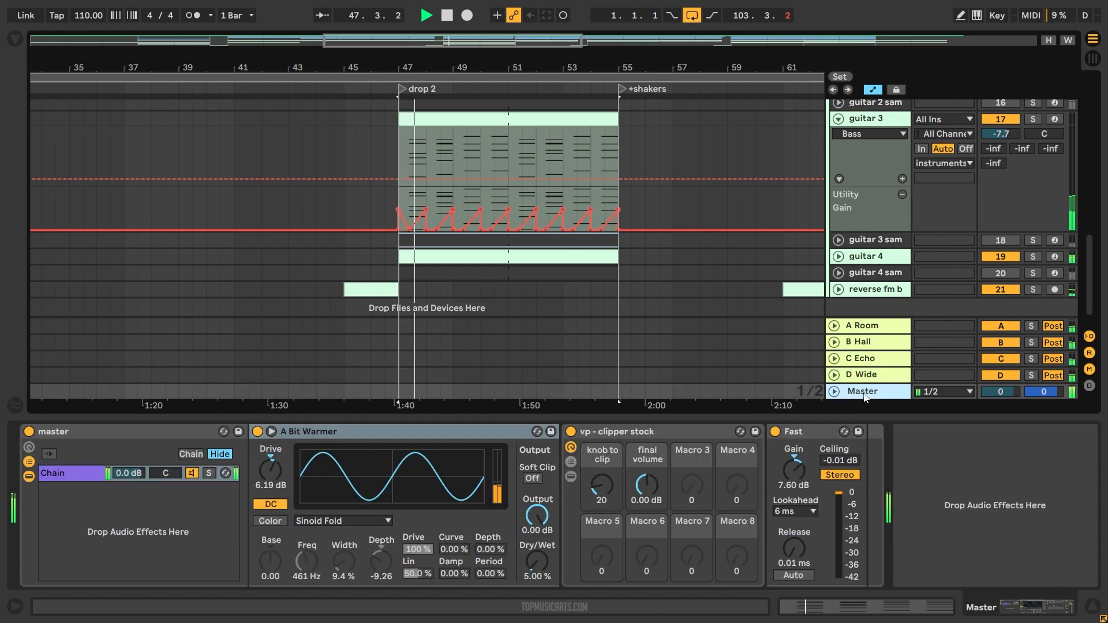